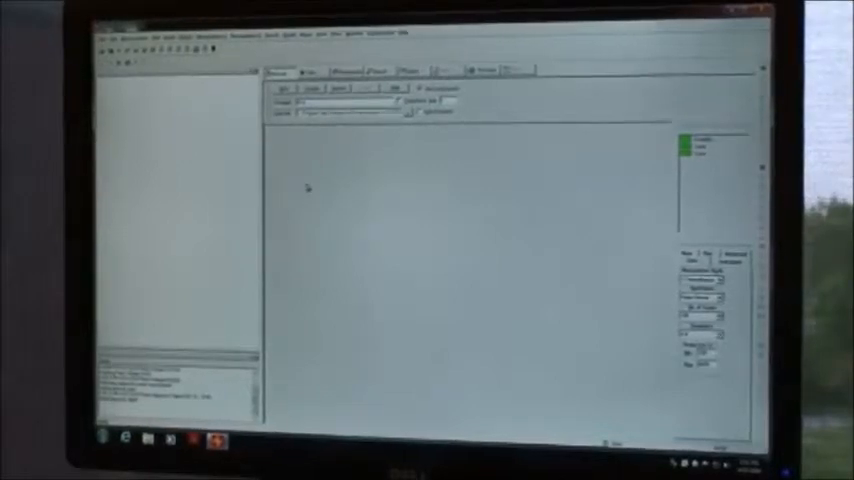
Step: Start a background scan with Bkg, bringing up the prepare-sample-compartment prompt
left_click(188, 84)
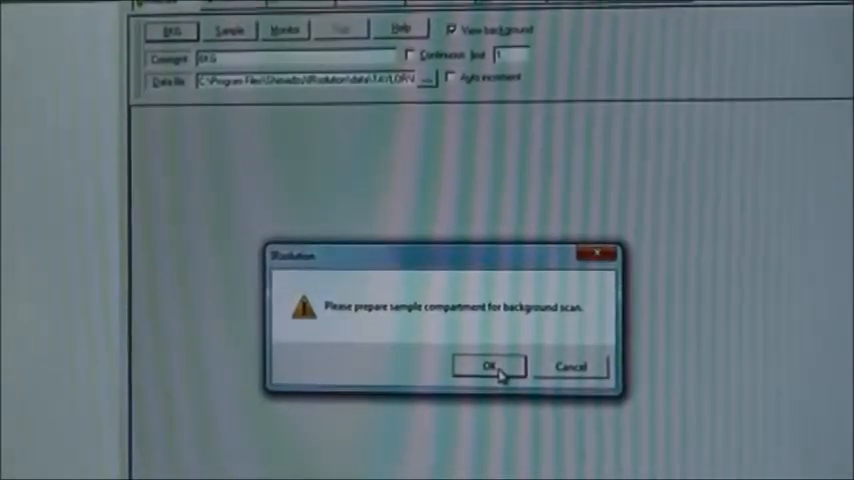
Step: Confirm the compartment is ready so the background spectrum is collected and plotted
left_click(488, 366)
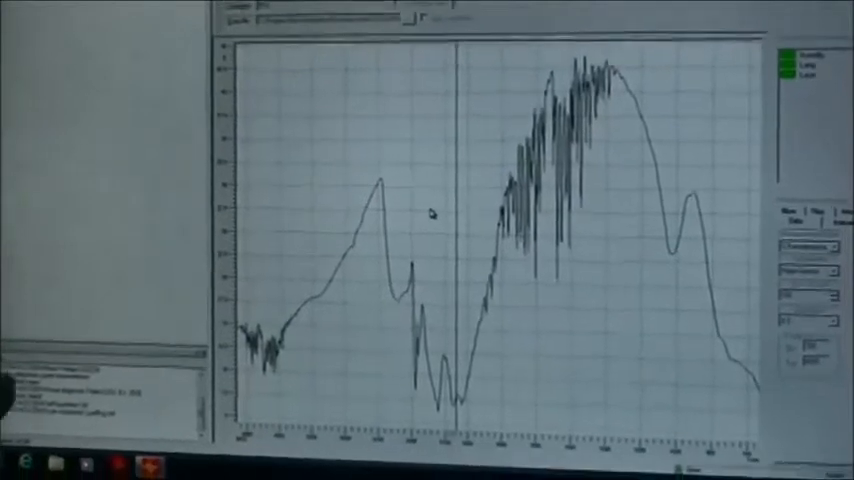